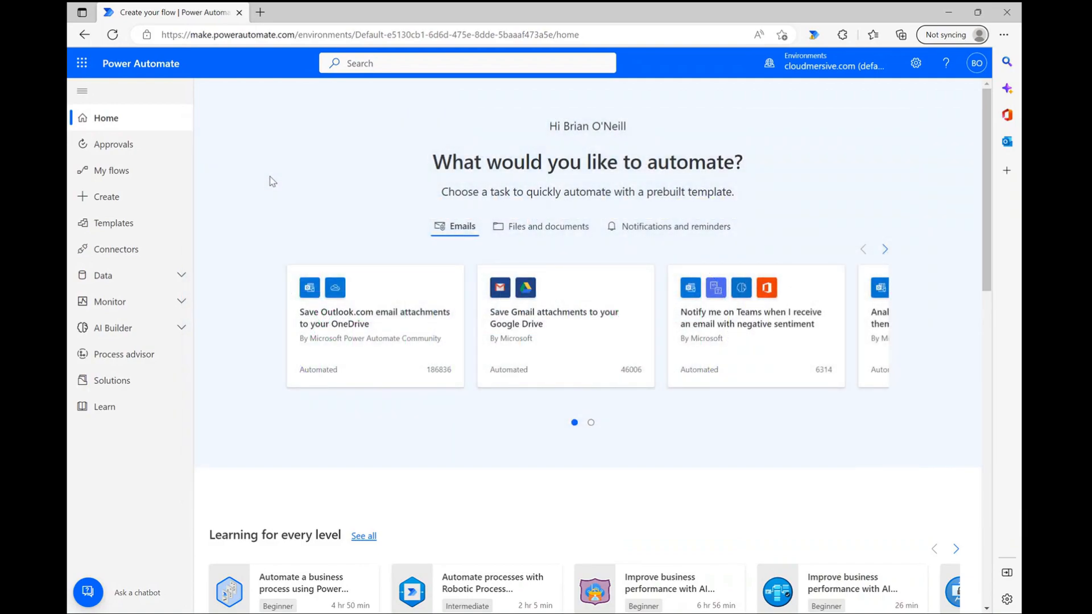
mouse_move(220, 213)
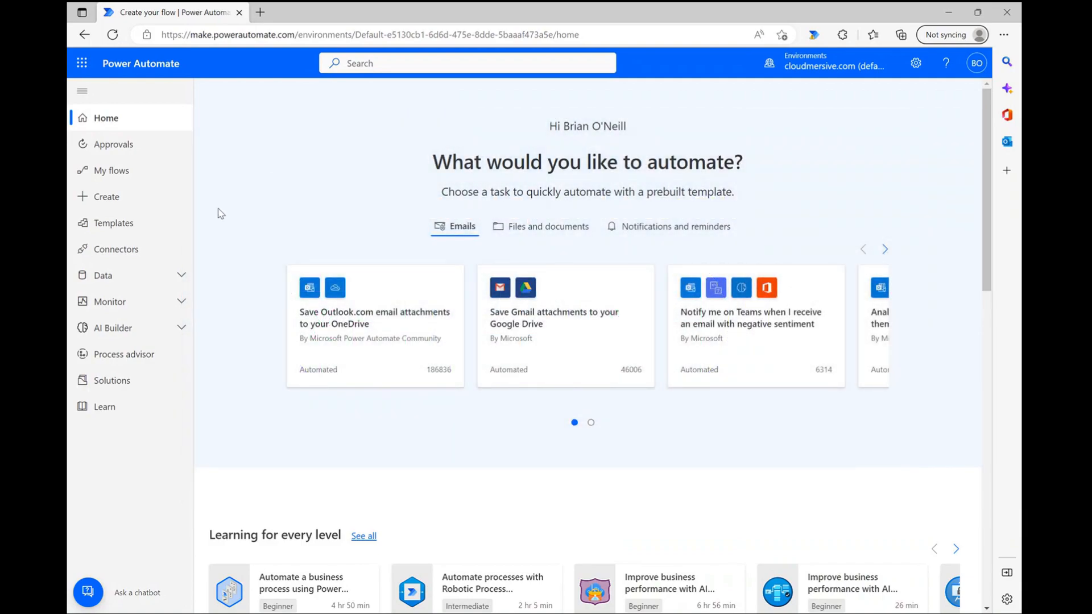
Go to the Create page for starting a new flow.
click(107, 197)
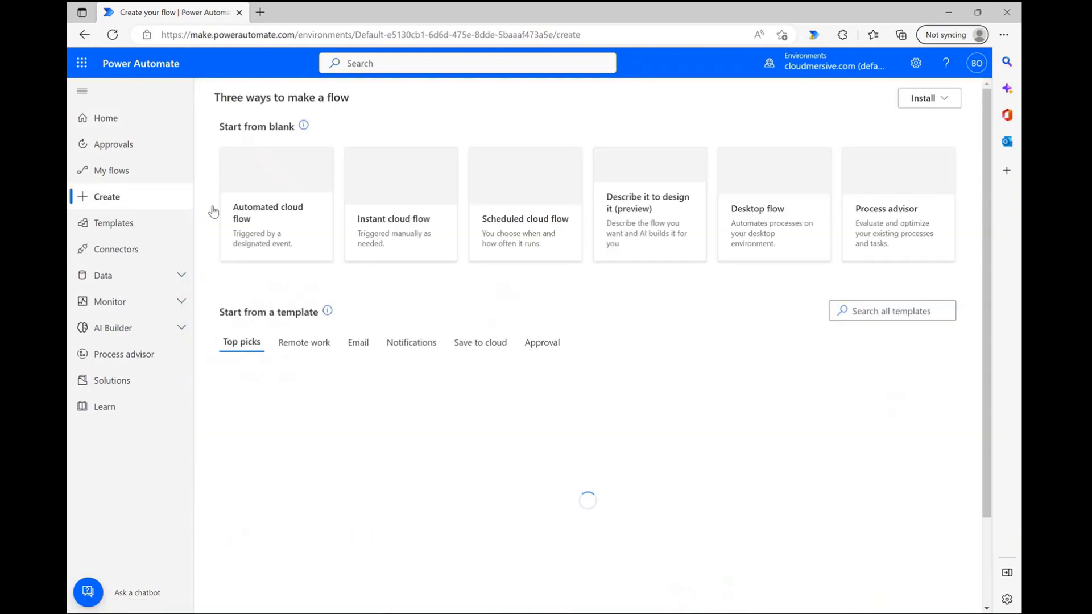
Create an instant cloud flow named 'merge excel' with a manual trigger.
click(401, 202)
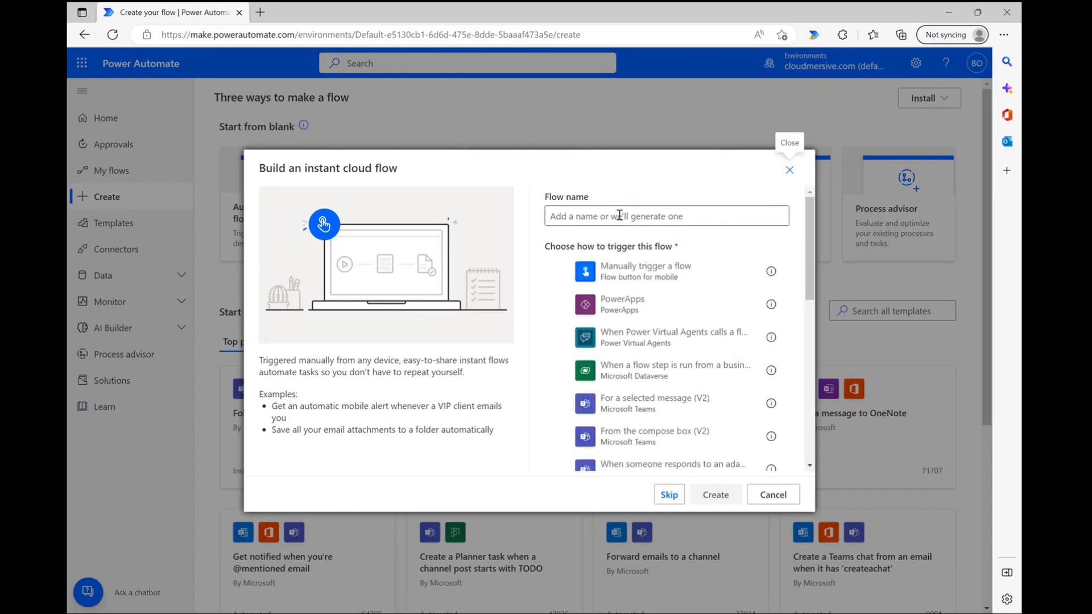
text(merge excel)
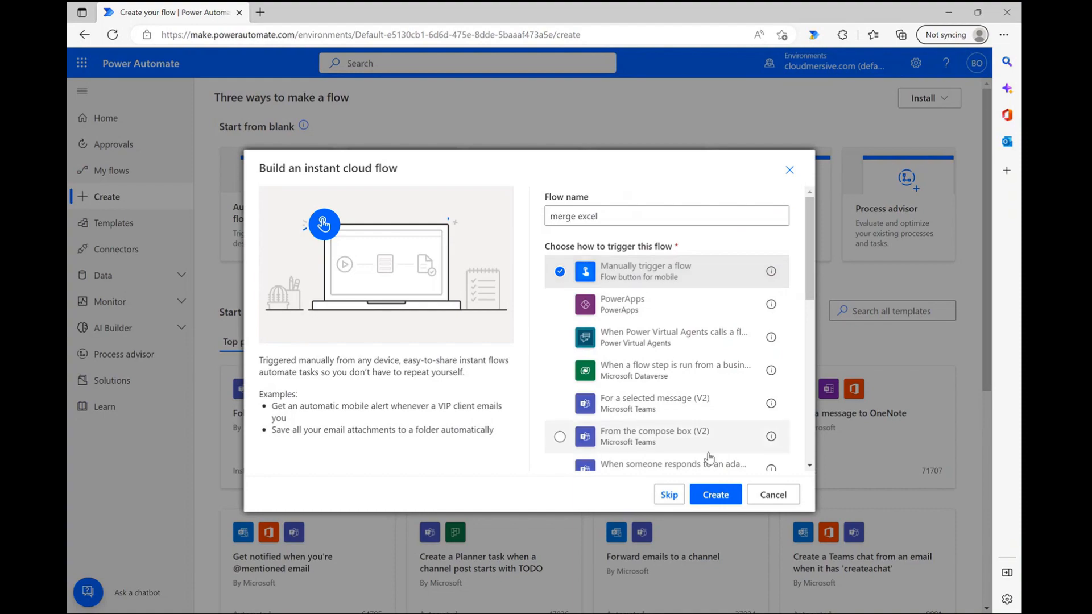
click(714, 495)
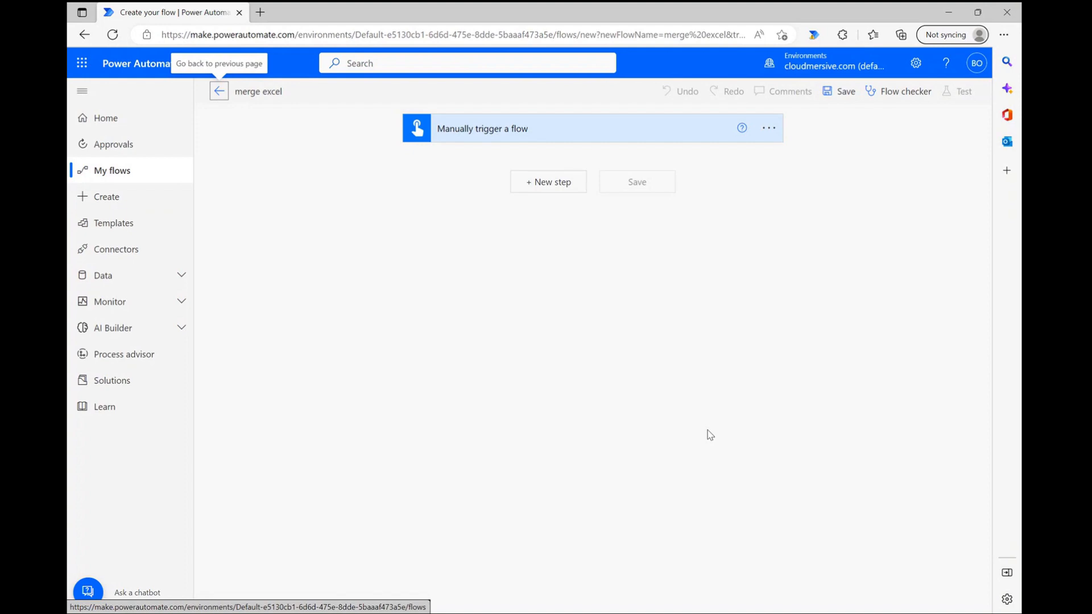
mouse_move(561, 186)
text(get file content)
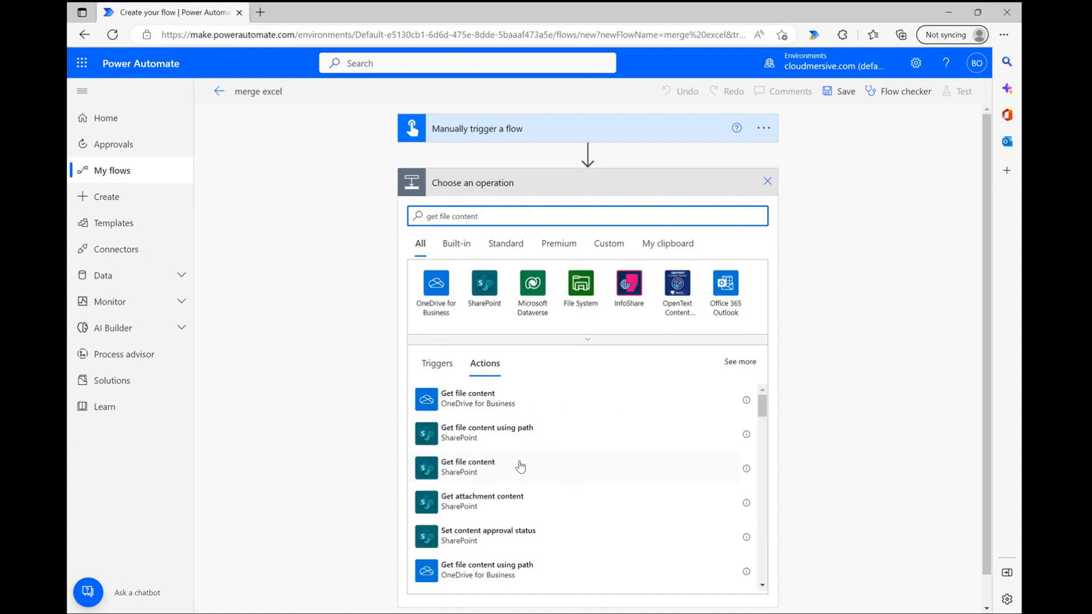
Add a SharePoint Get file content step for Sample Spreadsheet.xlsx and a parallel second one.
click(467, 466)
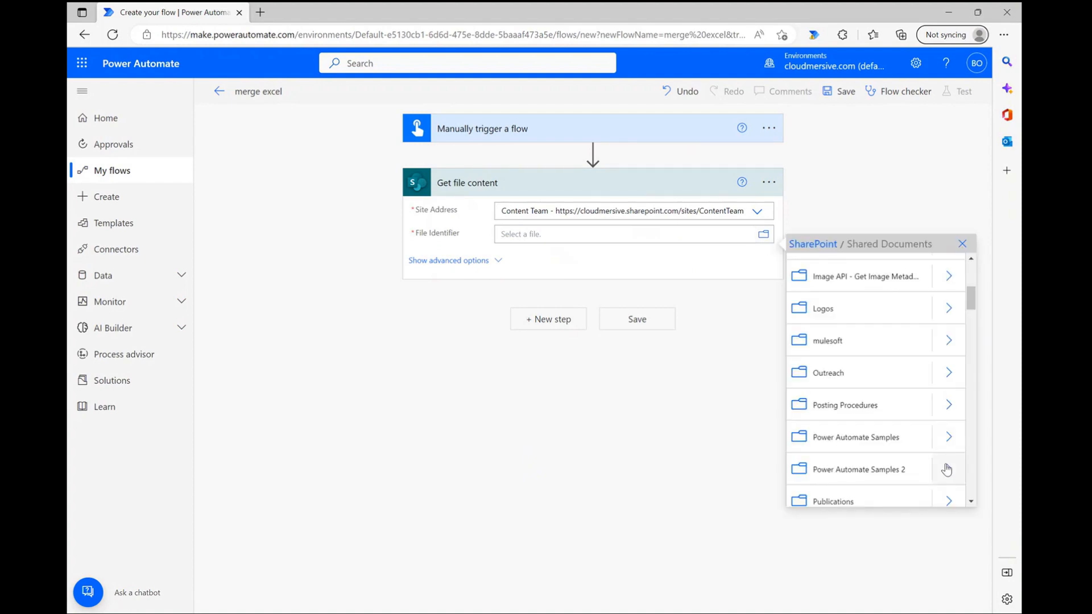
click(858, 468)
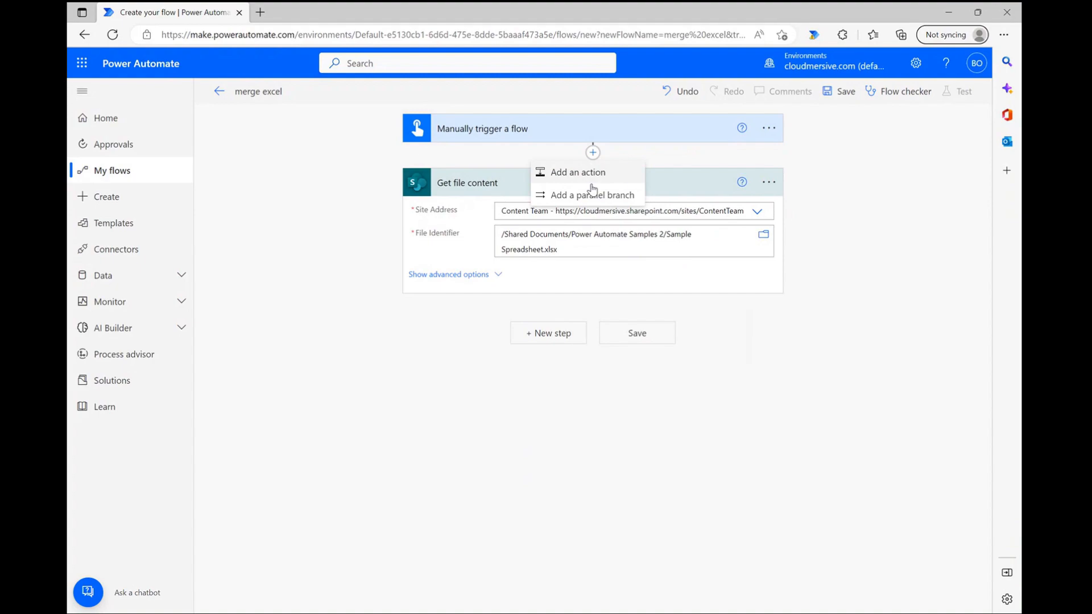
click(593, 195)
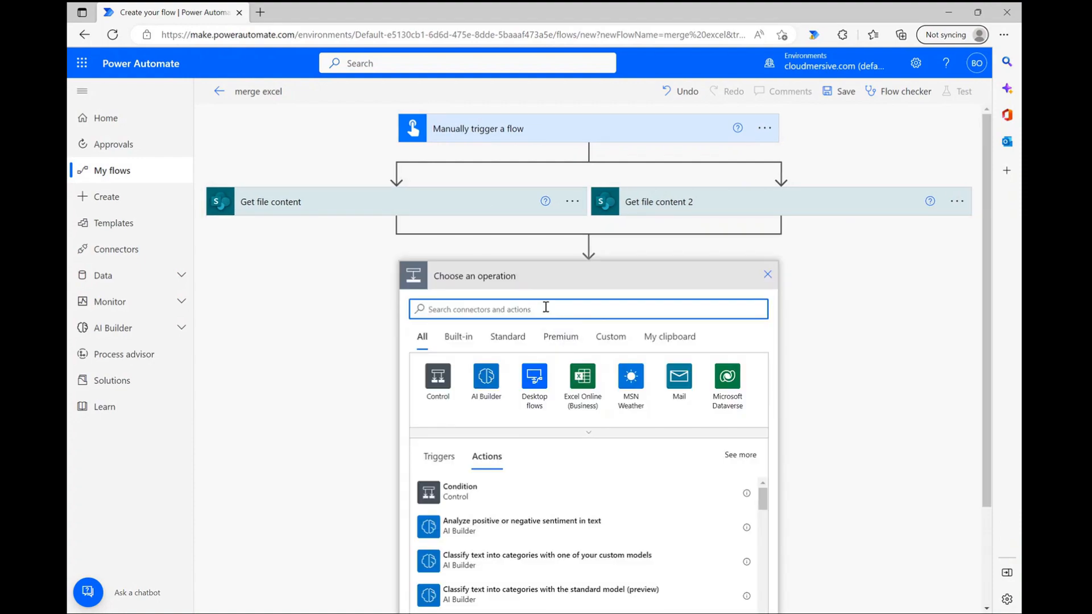
Add a new step and choose the Cloudmersive Document Conversion connector.
text(cloudmersive)
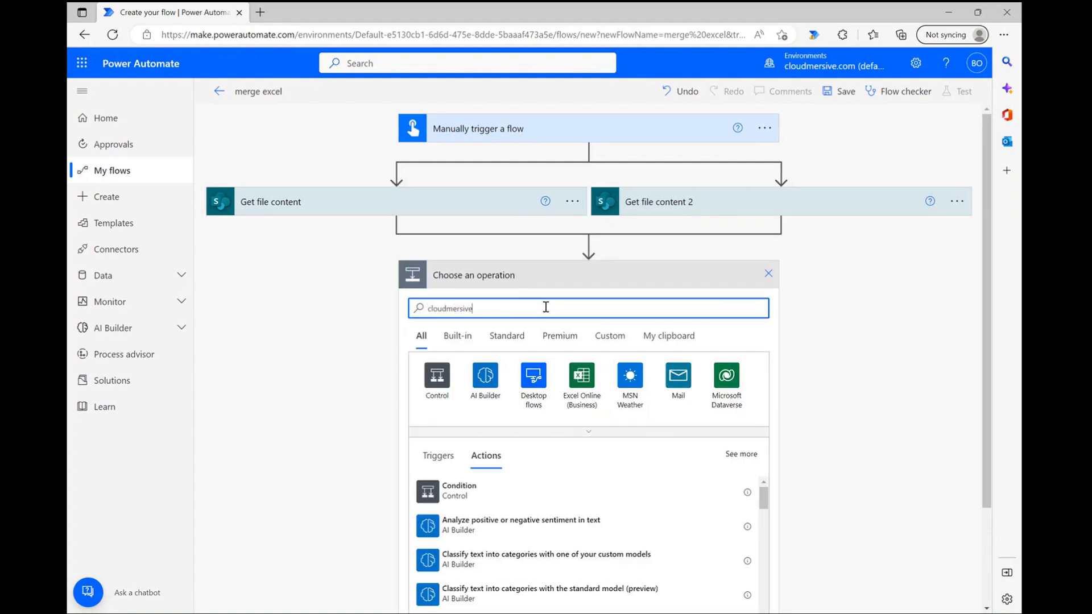
text(cloudmersive)
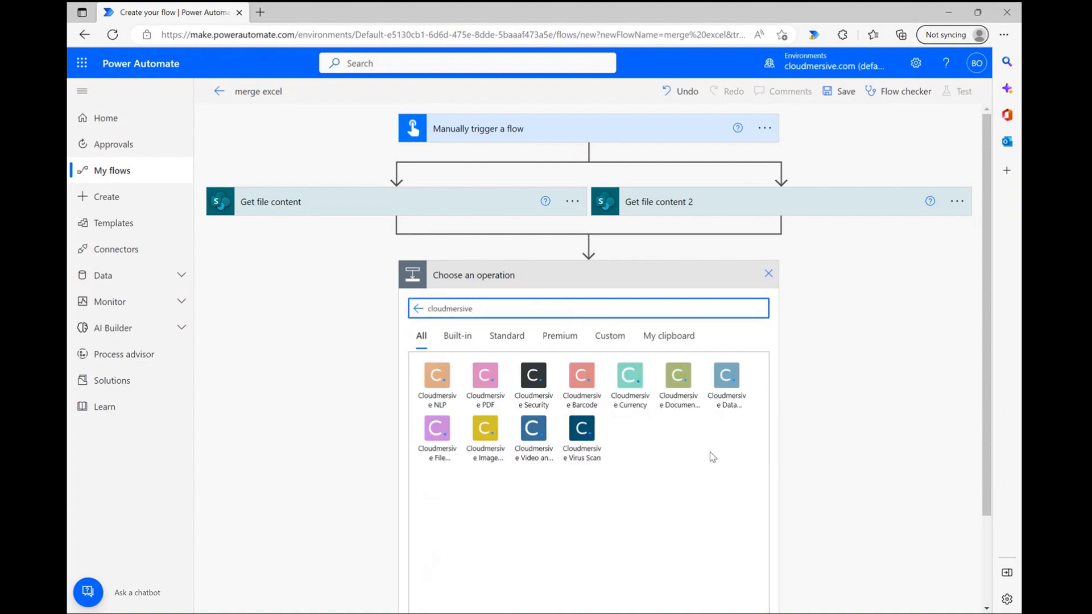
mouse_move(678, 386)
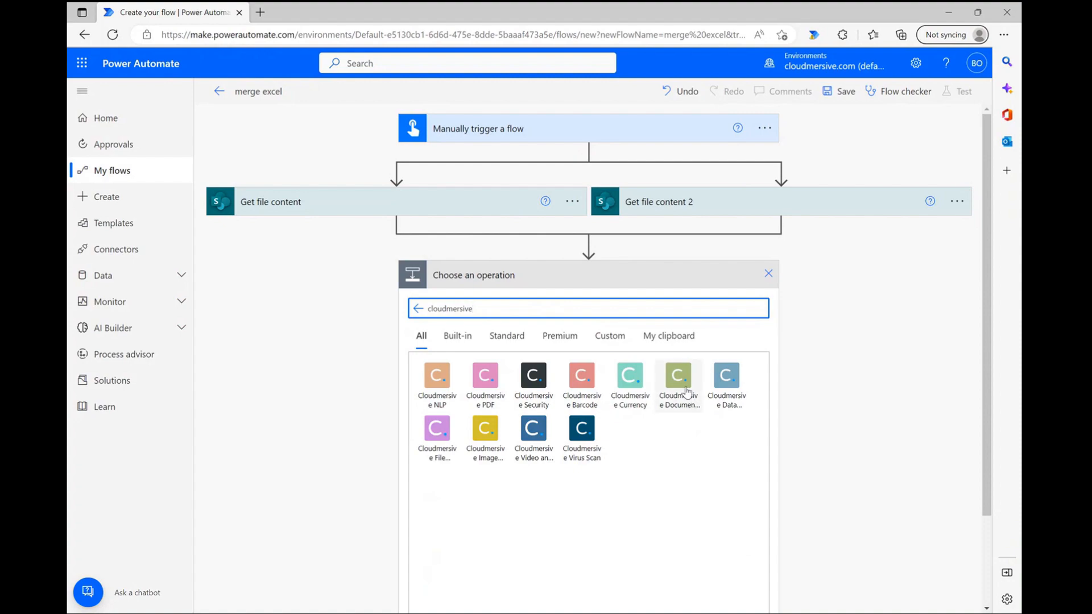
click(678, 374)
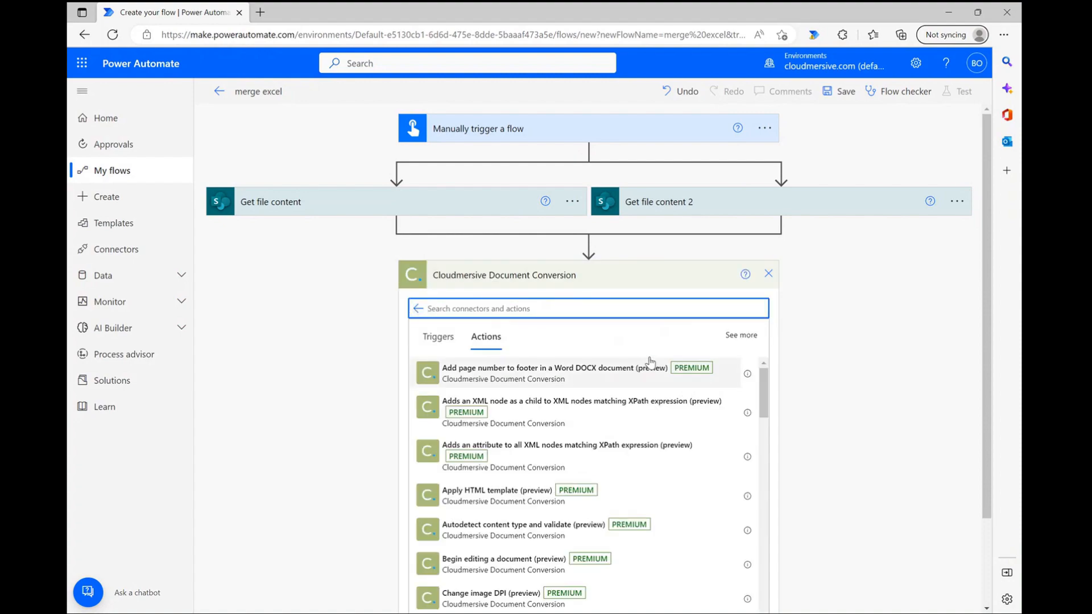
click(587, 309)
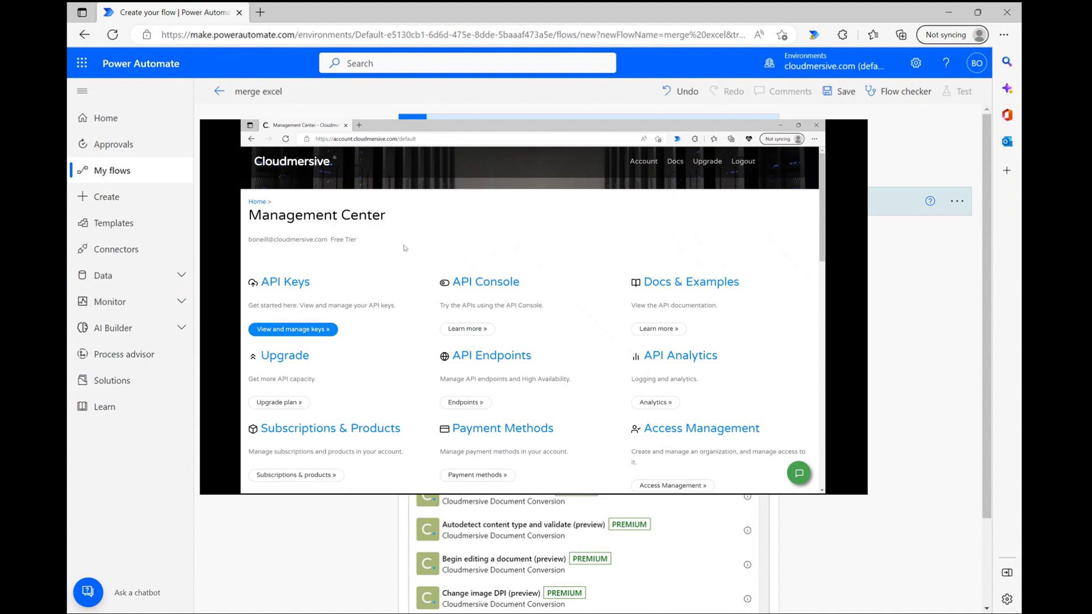
mouse_move(547, 252)
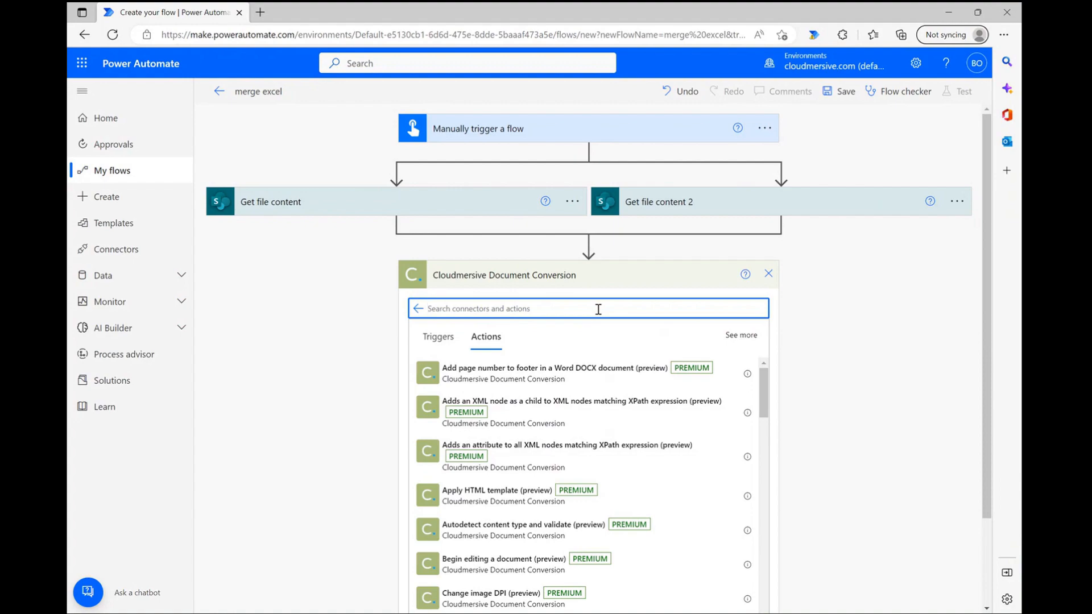
Add the Merge Multple Excel XLSX Together action from the connector's list.
click(587, 308)
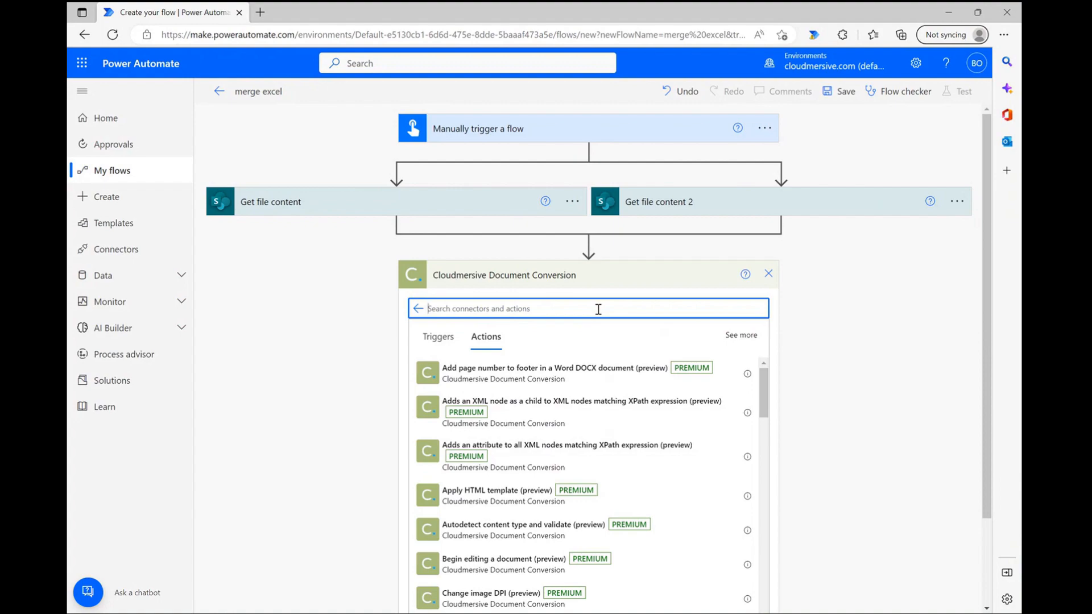
text(merge multiple excel)
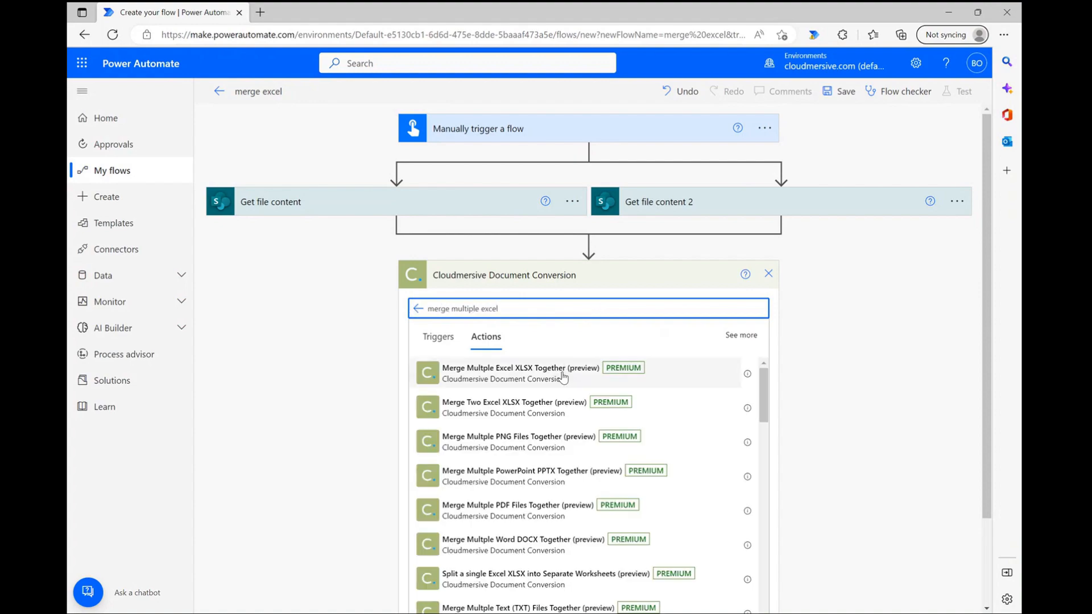
click(520, 373)
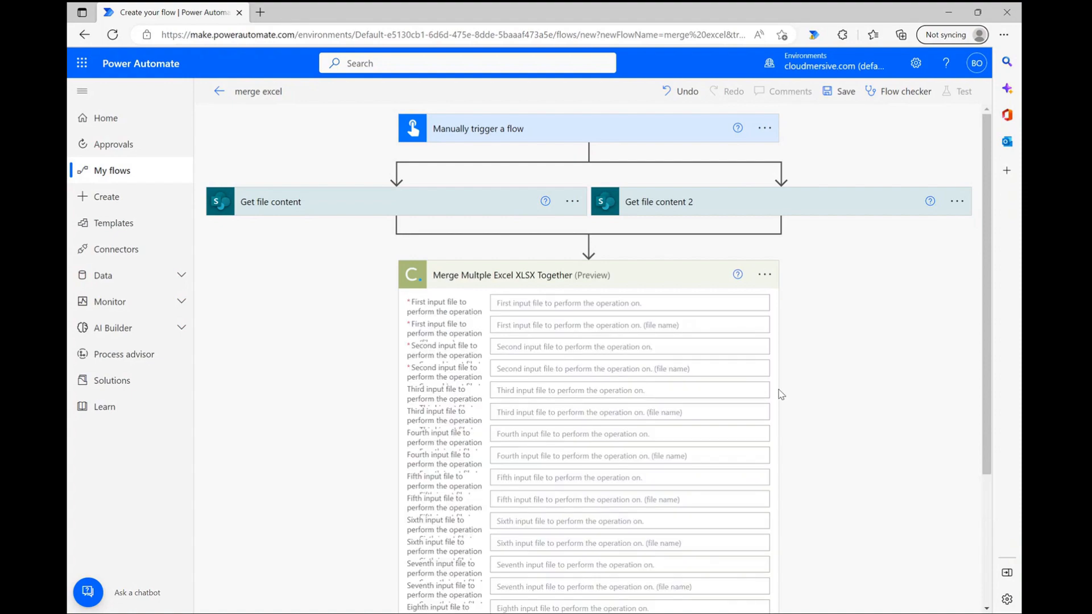
scroll(down, 3)
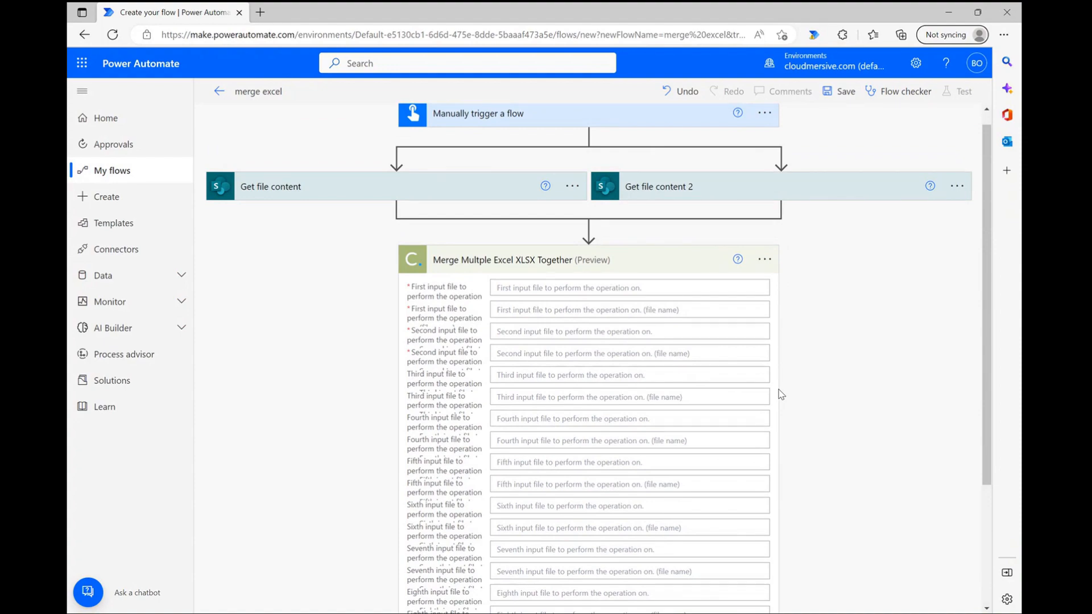
scroll(down, 3)
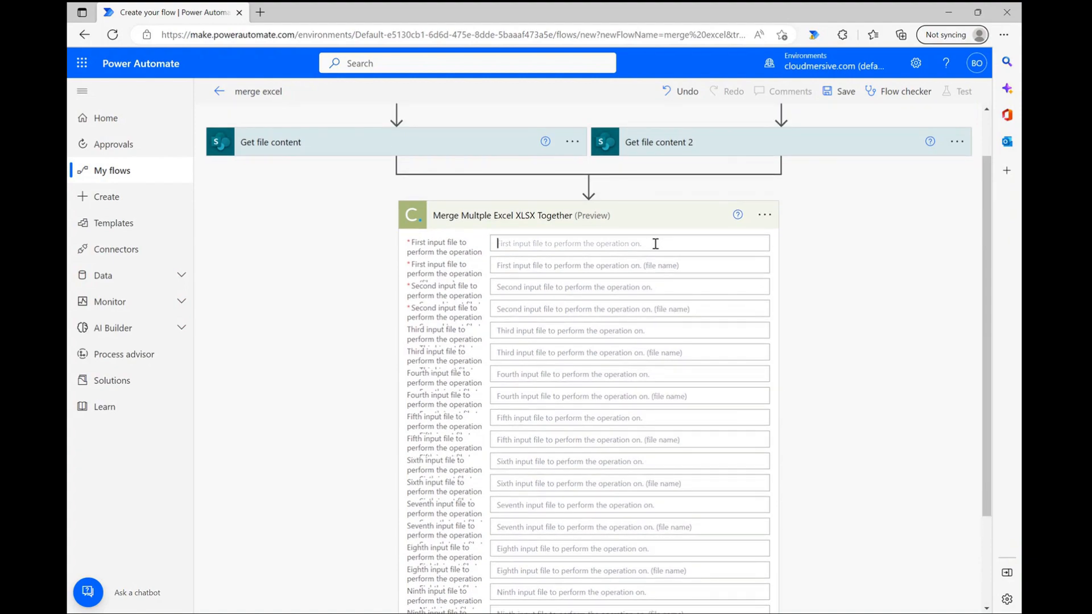
Fill both merge inputs with file content and paths for Sample Spreadsheet.xlsx and Sample Spreadsheet 2.xlsx.
click(629, 243)
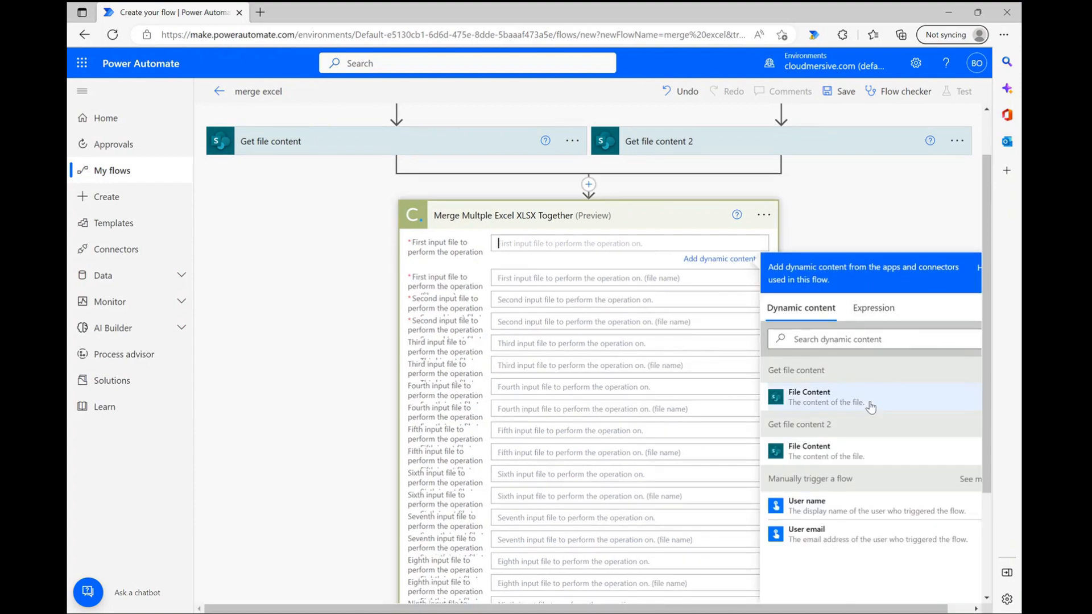
click(809, 397)
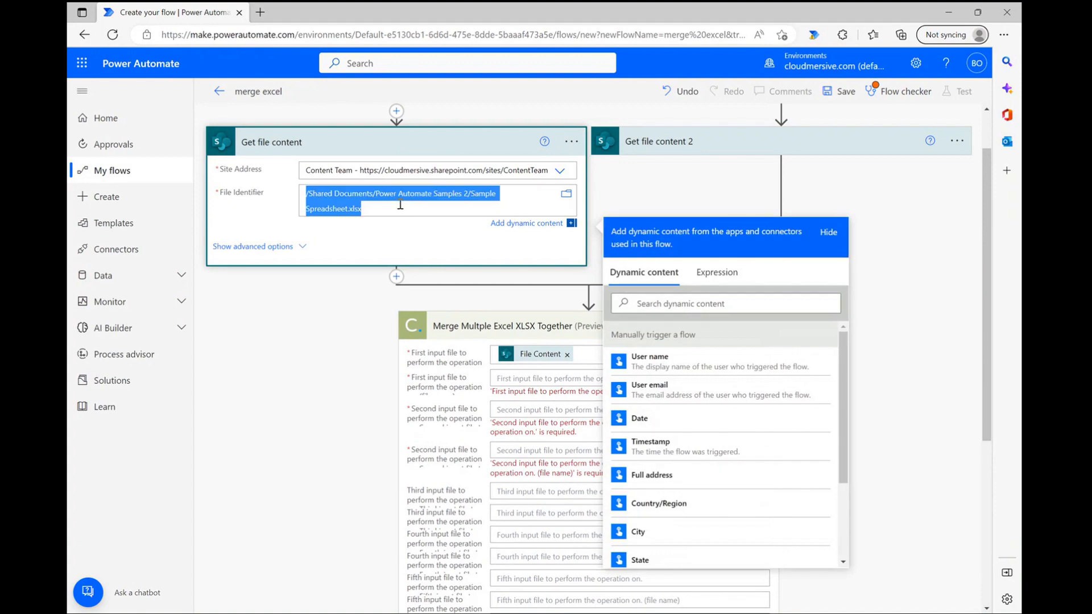
mouse_move(503, 334)
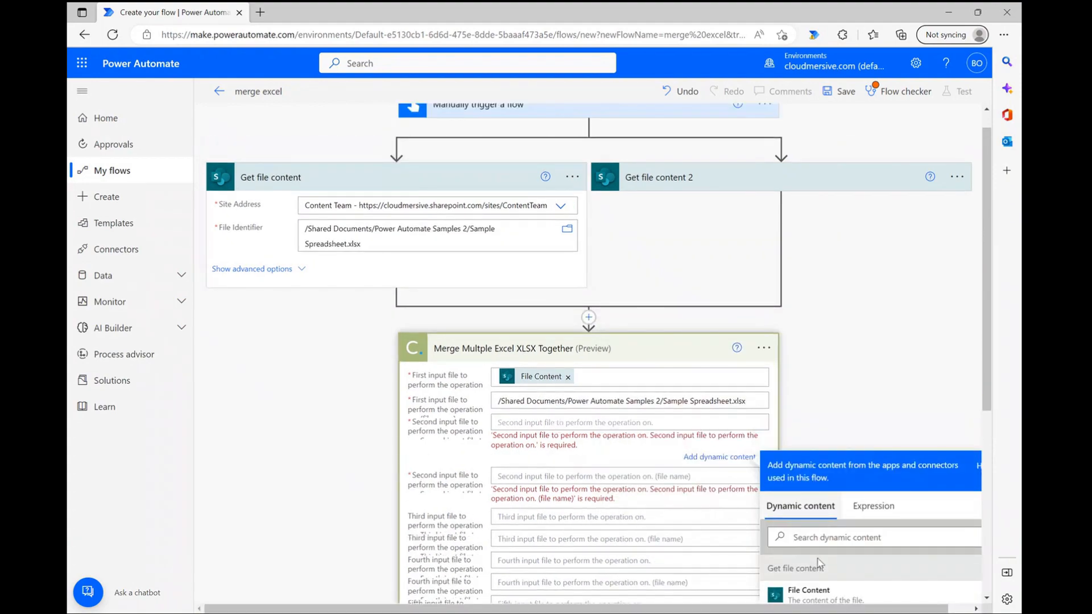
click(808, 590)
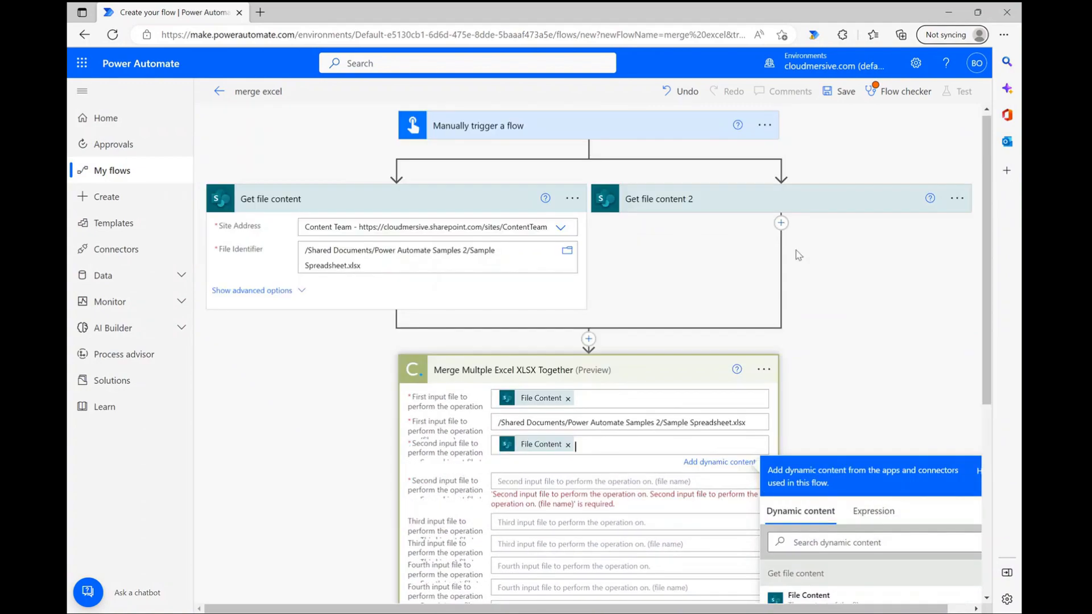
click(659, 197)
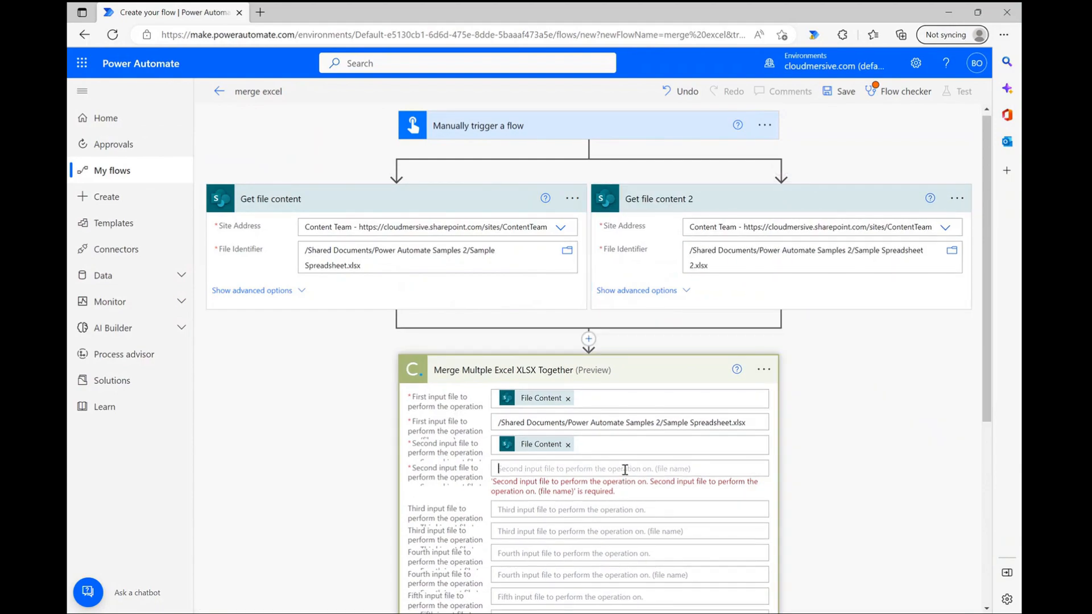
scroll(down, 3)
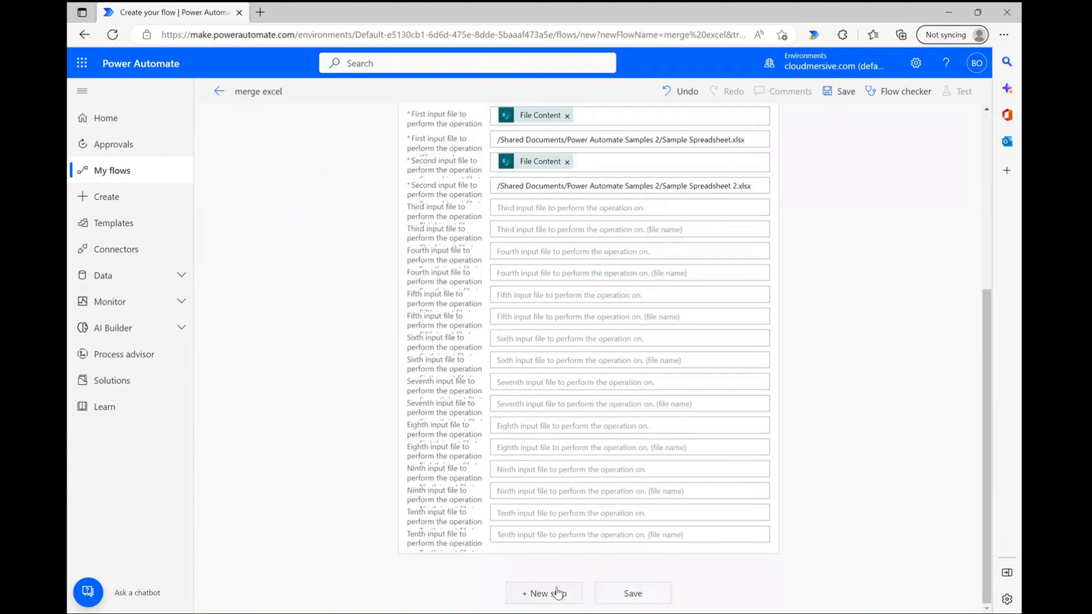
Add a SharePoint Create file step saving OutputContent as examplemergedoc.xlsx in Power Automate Samples.
click(543, 594)
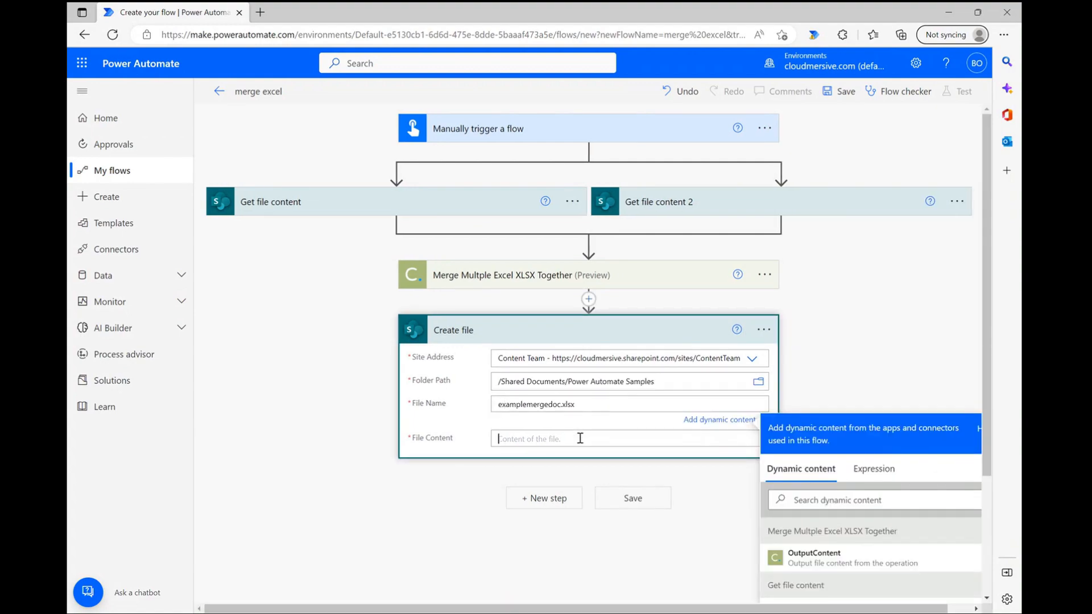
scroll(down, 3)
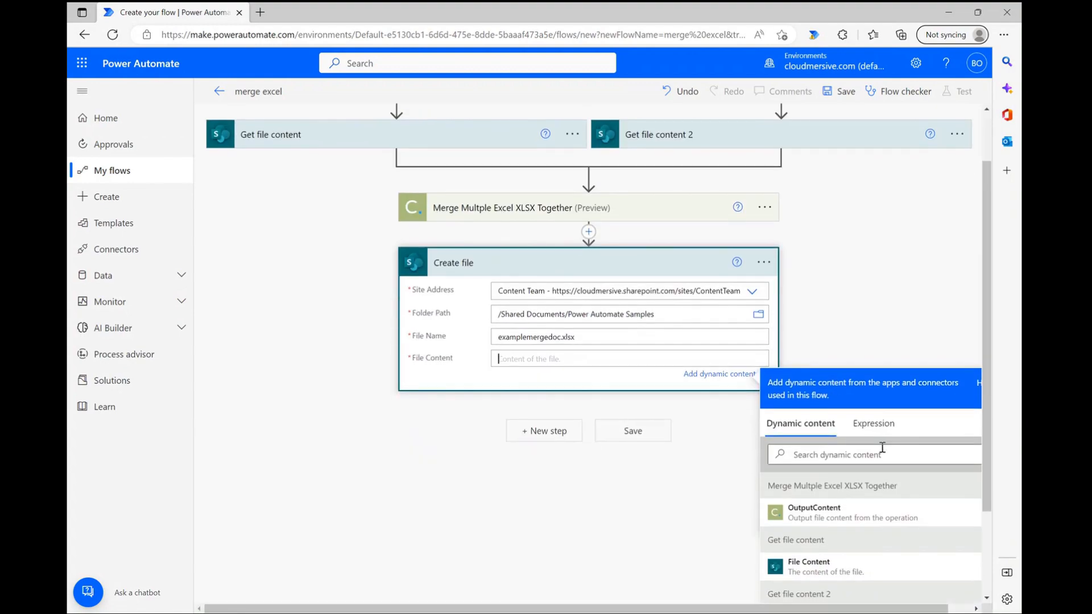
click(813, 512)
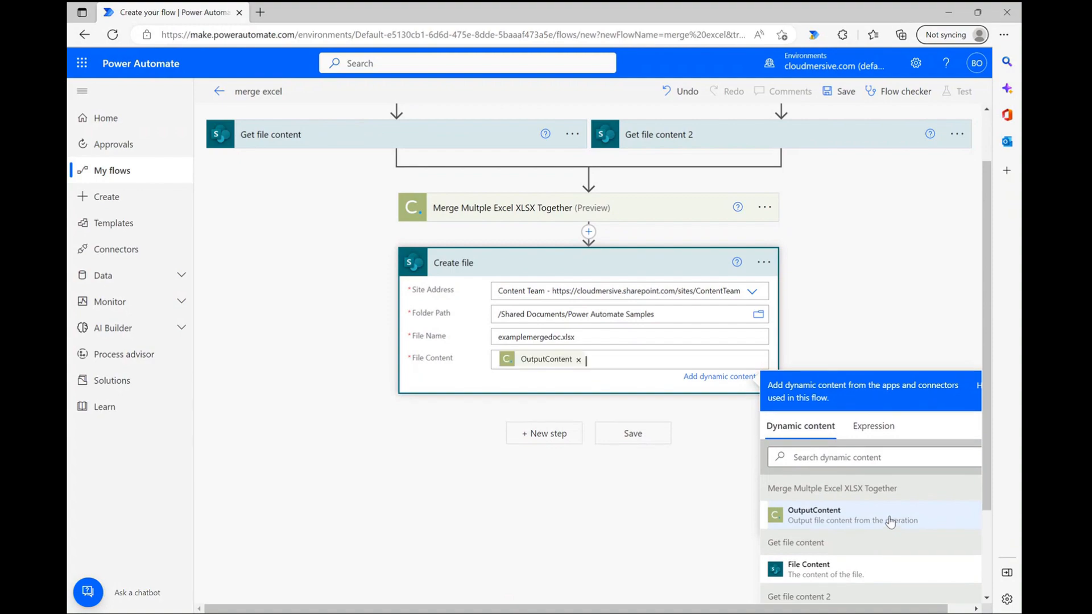
click(814, 514)
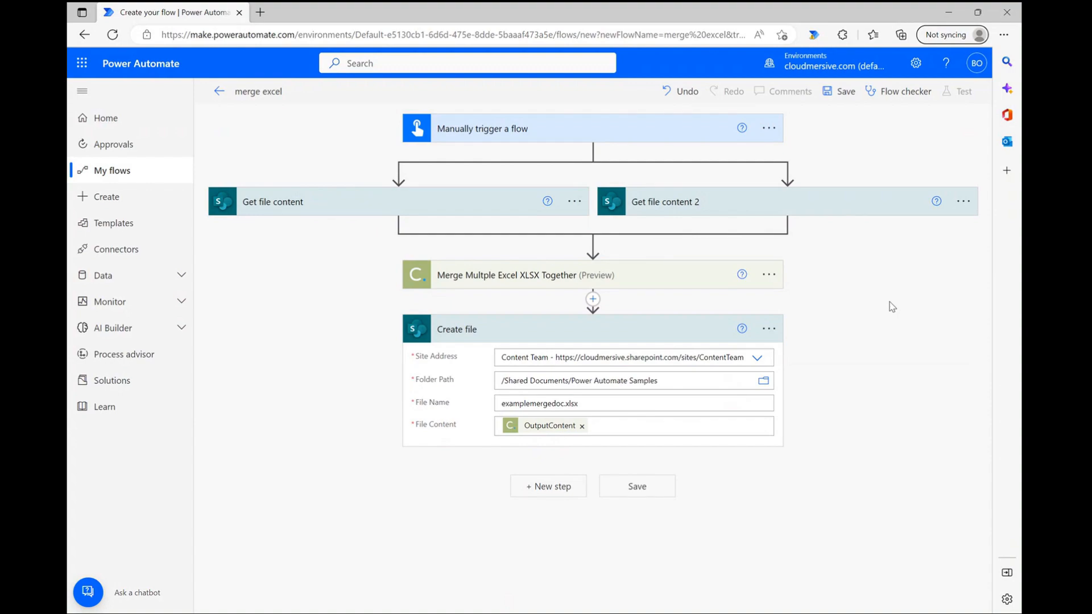
mouse_move(635, 485)
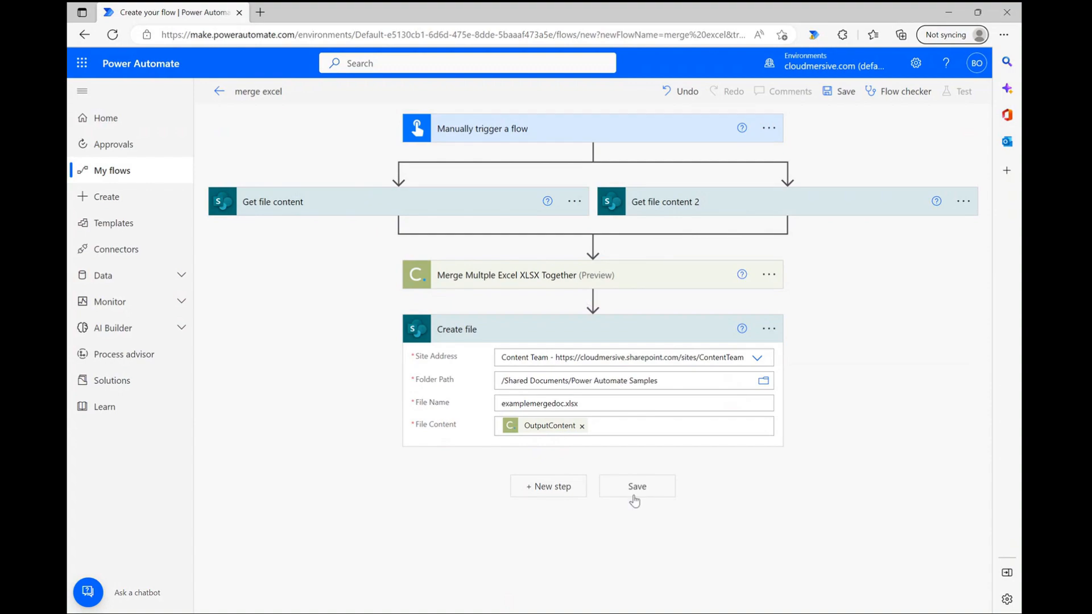
Save the merge excel flow and launch a manually triggered test run.
click(636, 486)
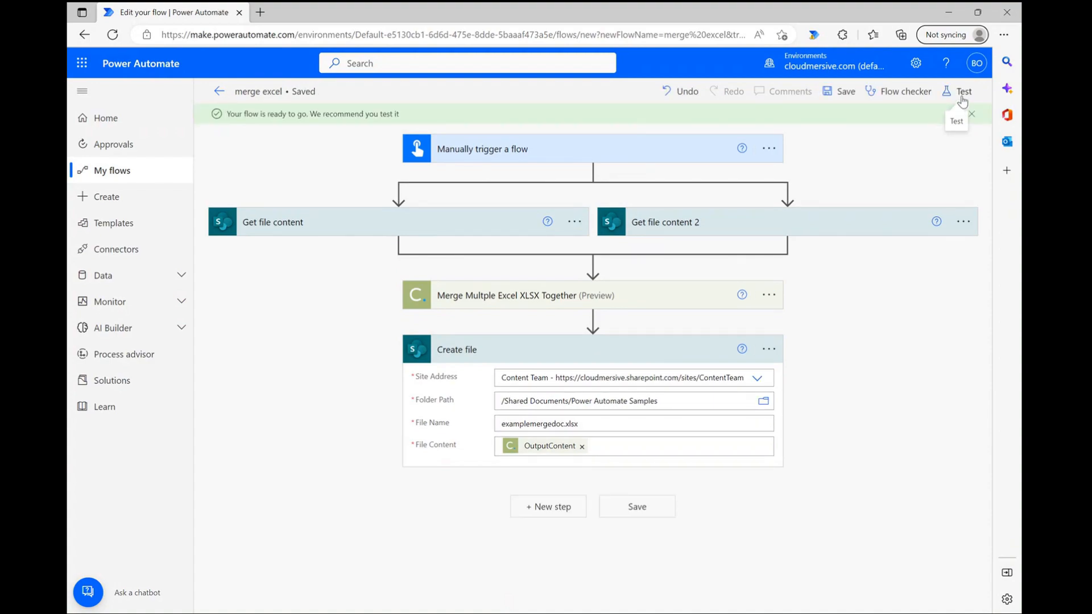
click(964, 91)
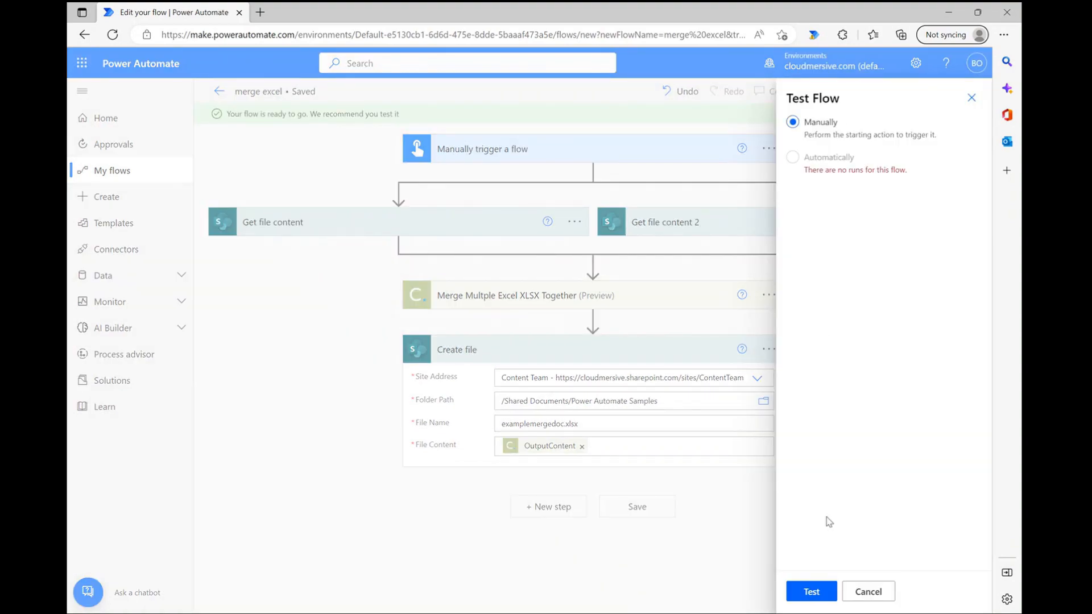
click(812, 591)
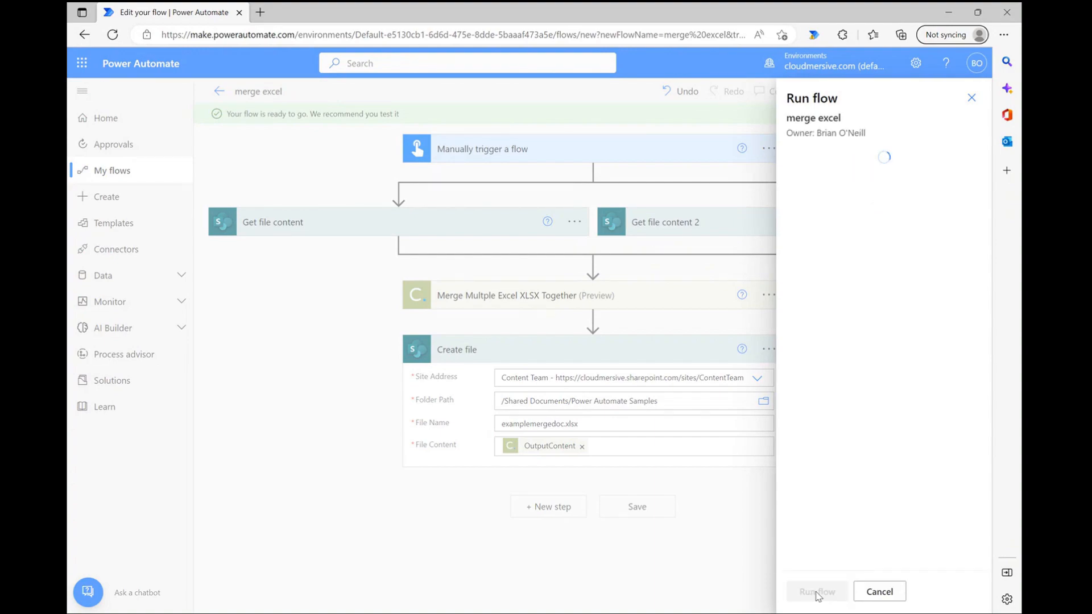
click(816, 591)
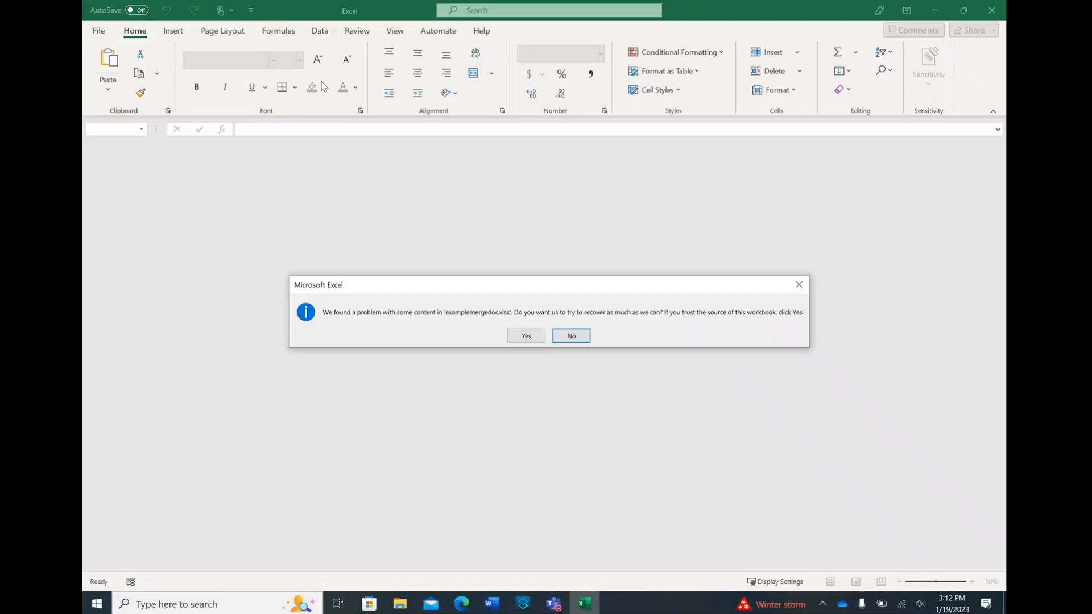
Repair examplemergedoc.xlsx, review its merged sheets, and close it without saving.
click(525, 335)
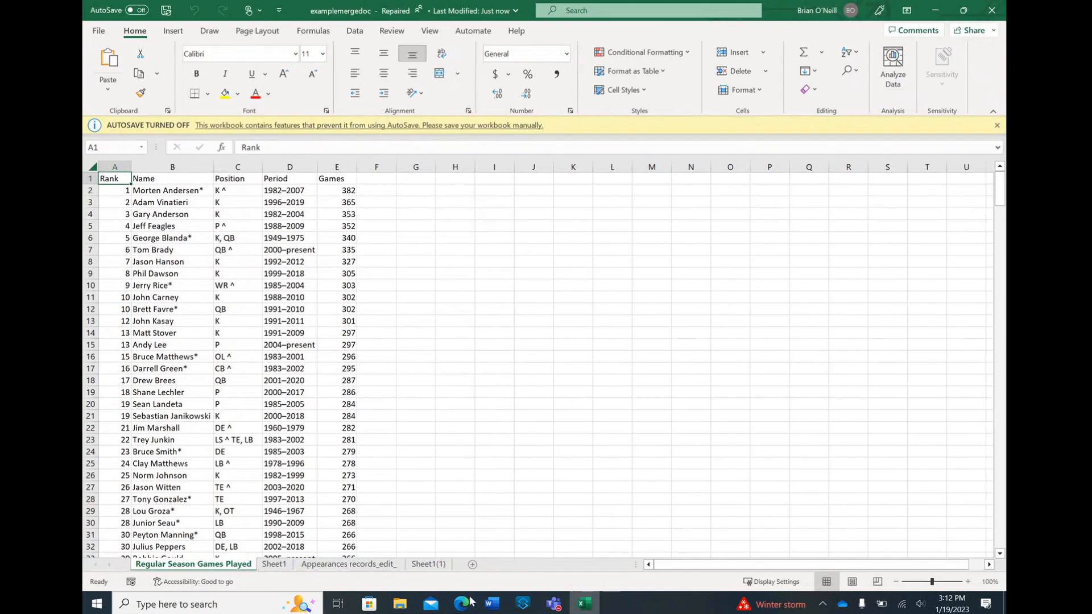
click(274, 564)
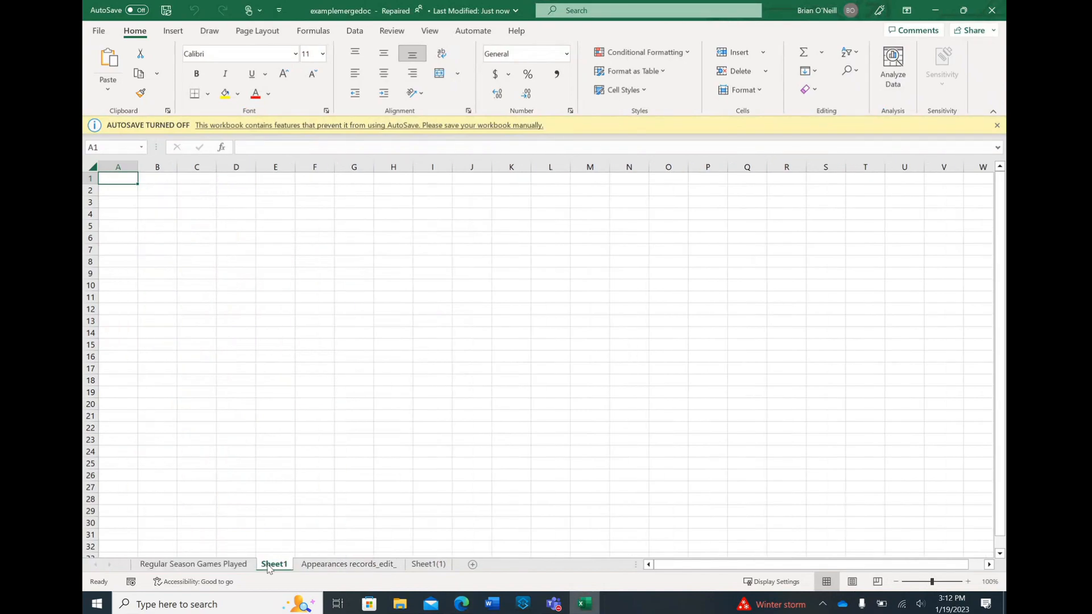
click(348, 564)
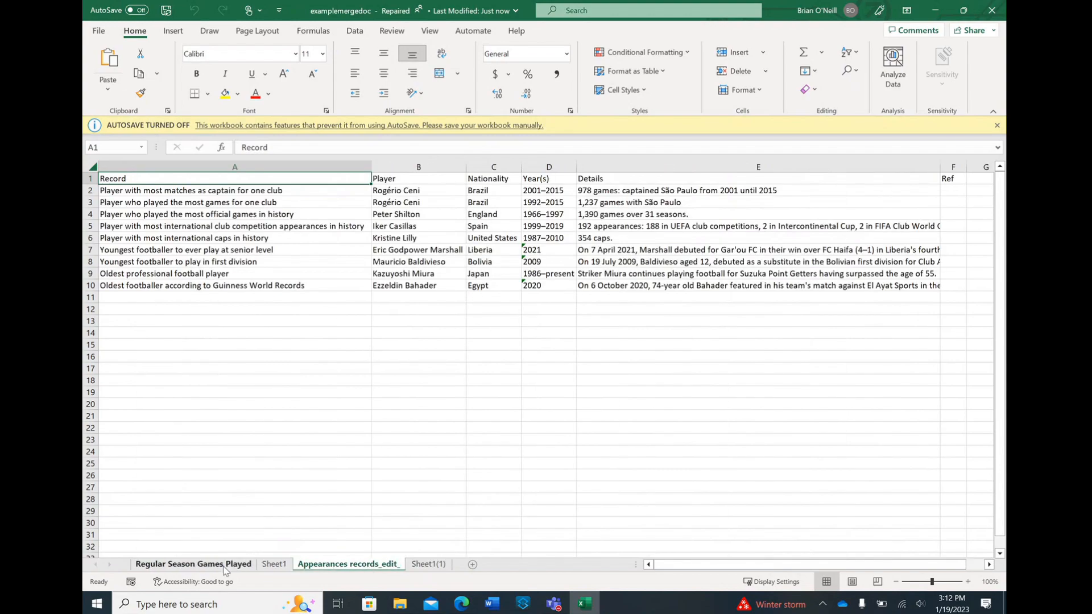
click(194, 565)
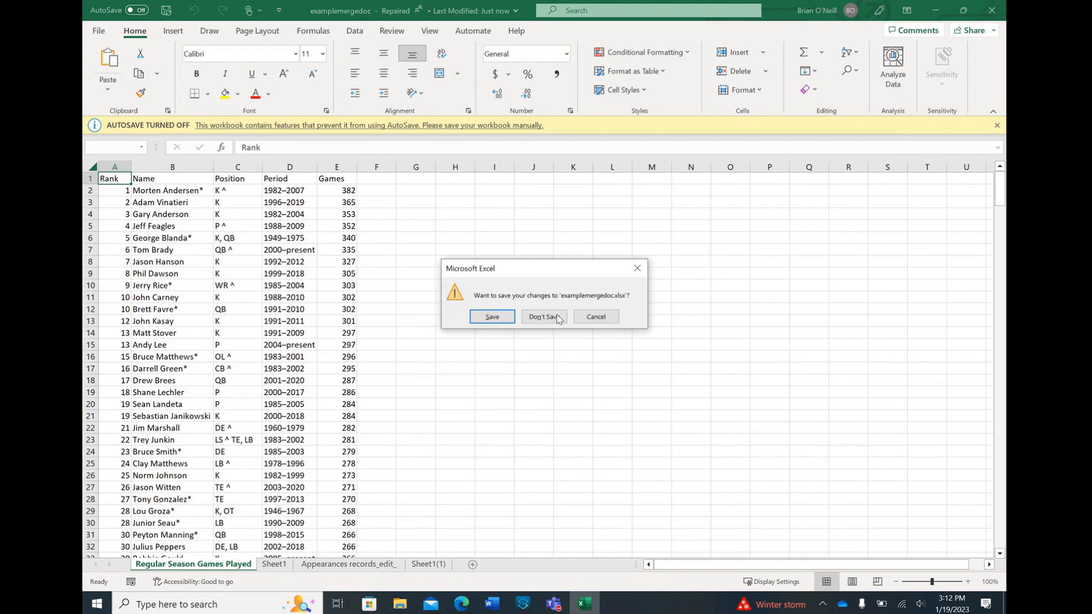
click(544, 316)
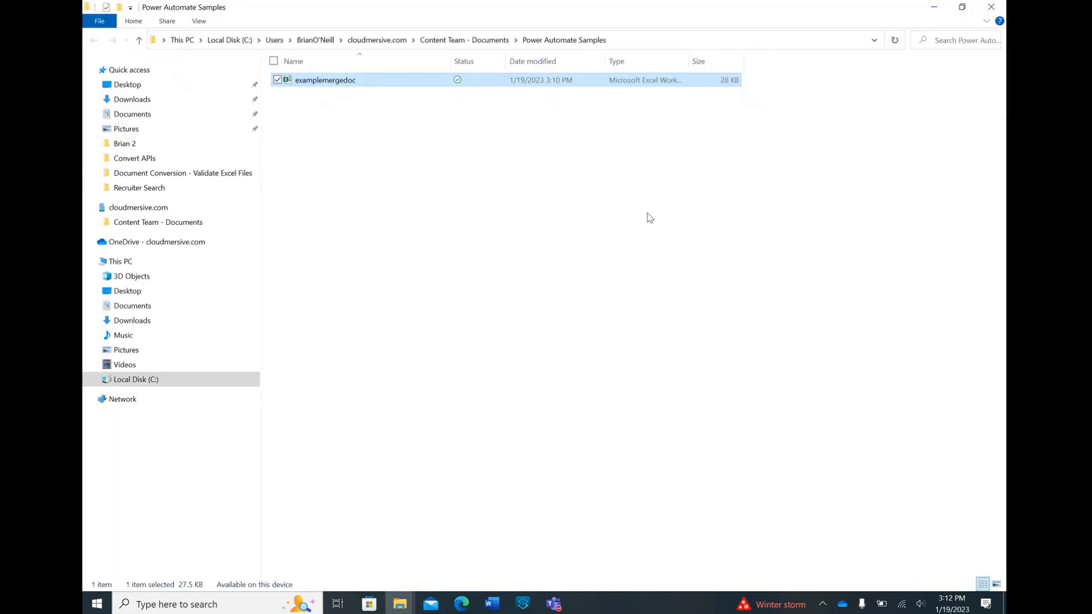